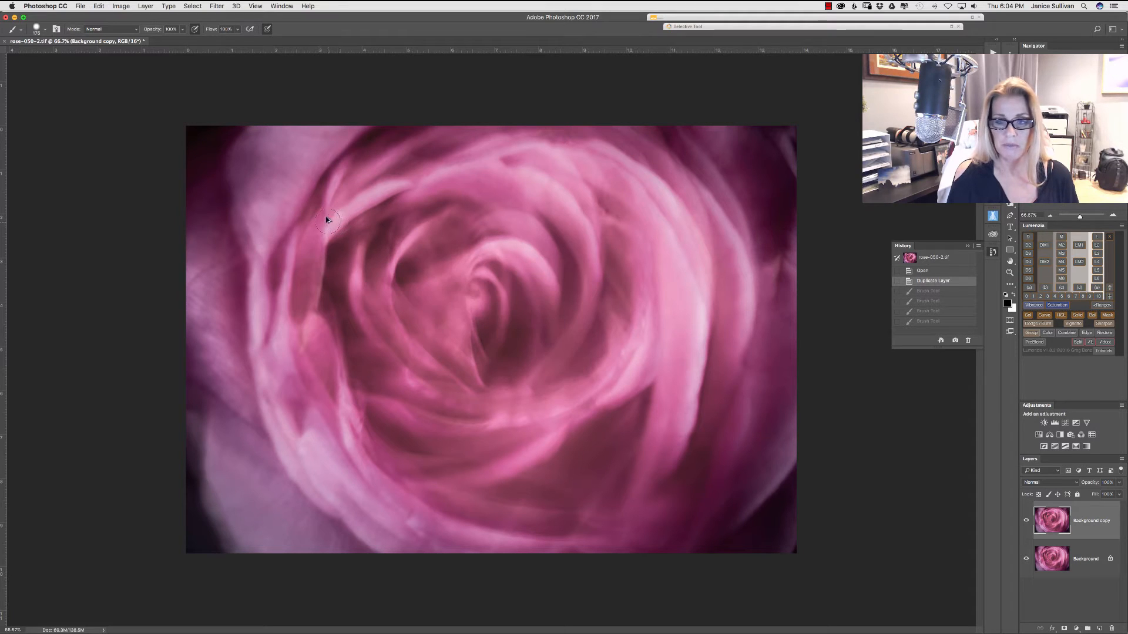
mouse_move(322, 204)
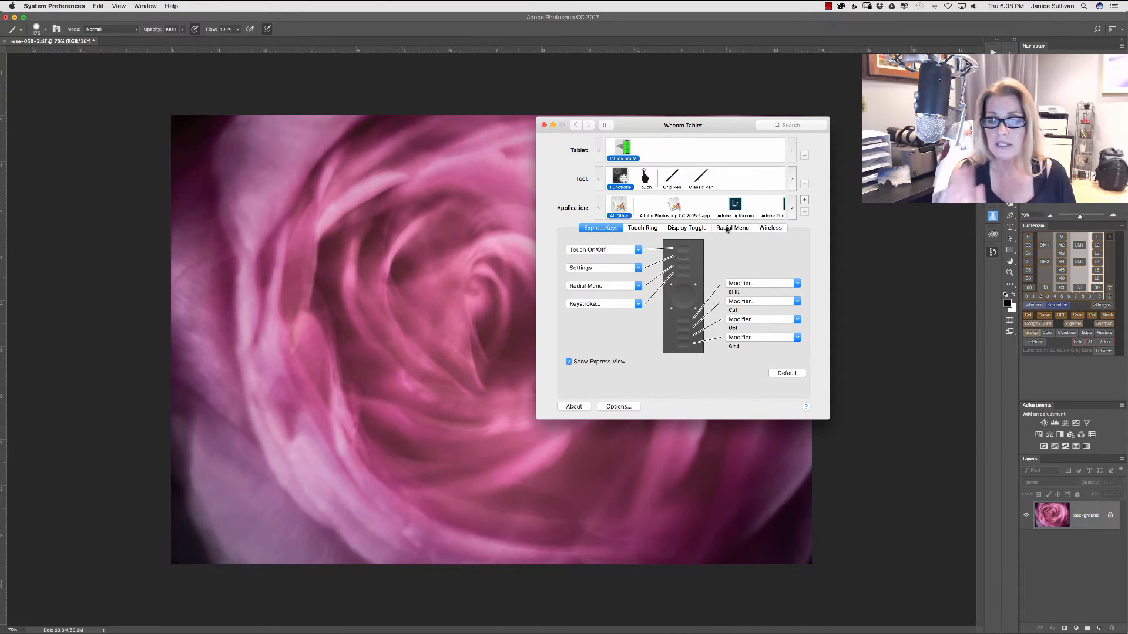
Show the Radial Menu tab's Photoshop set with Curves, Merge Down, Transform and Opacity slices
left_click(733, 227)
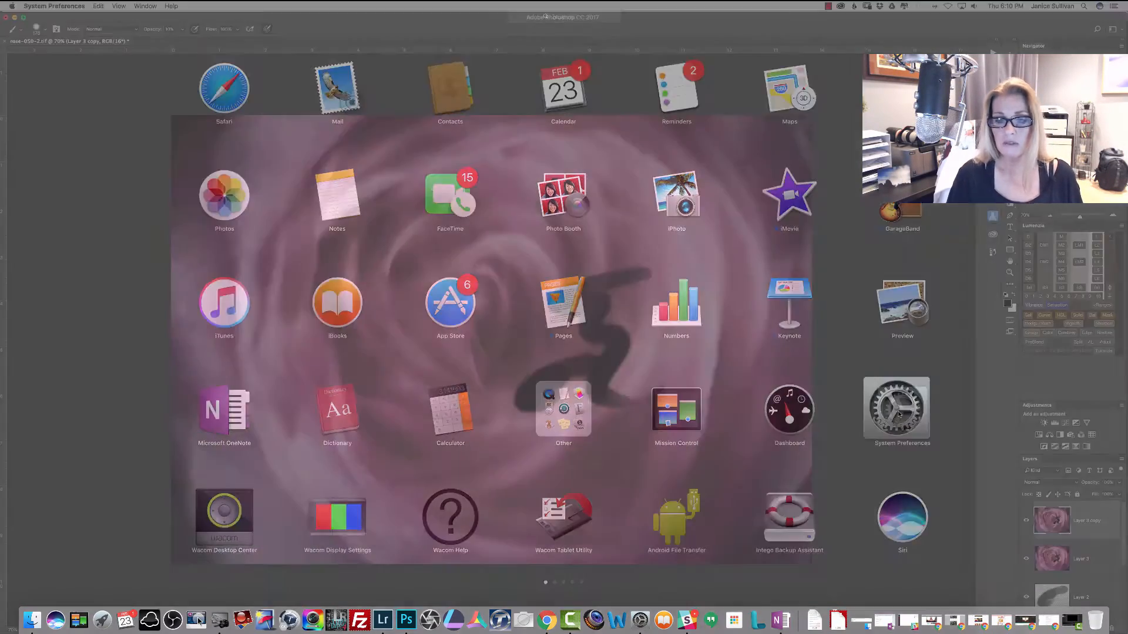
left_click(903, 410)
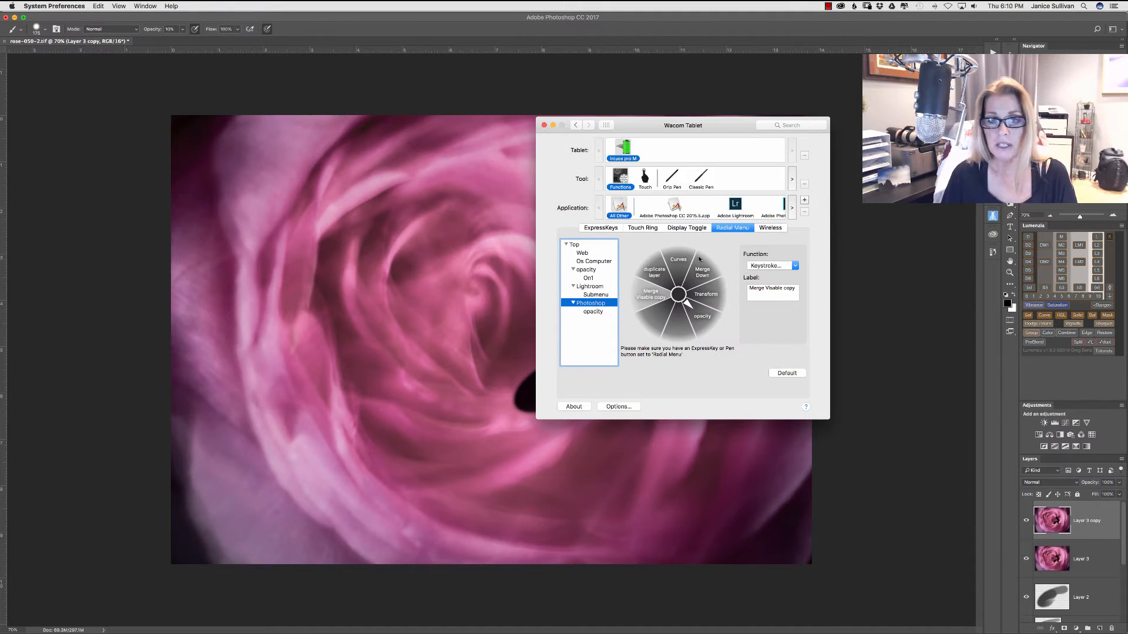
mouse_move(712, 249)
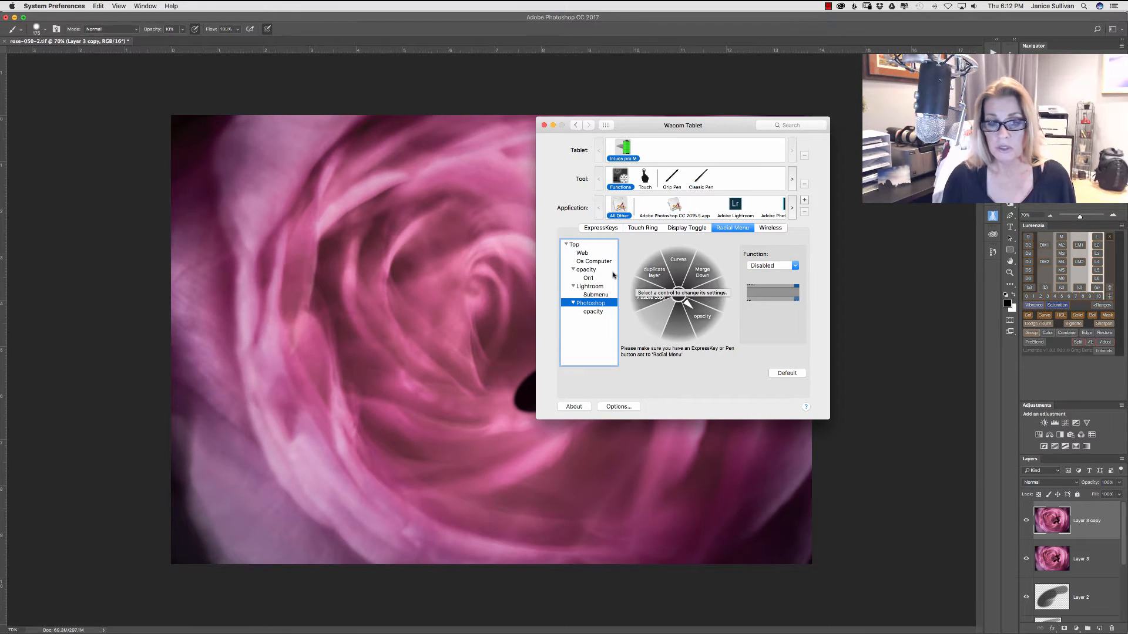
left_click(574, 244)
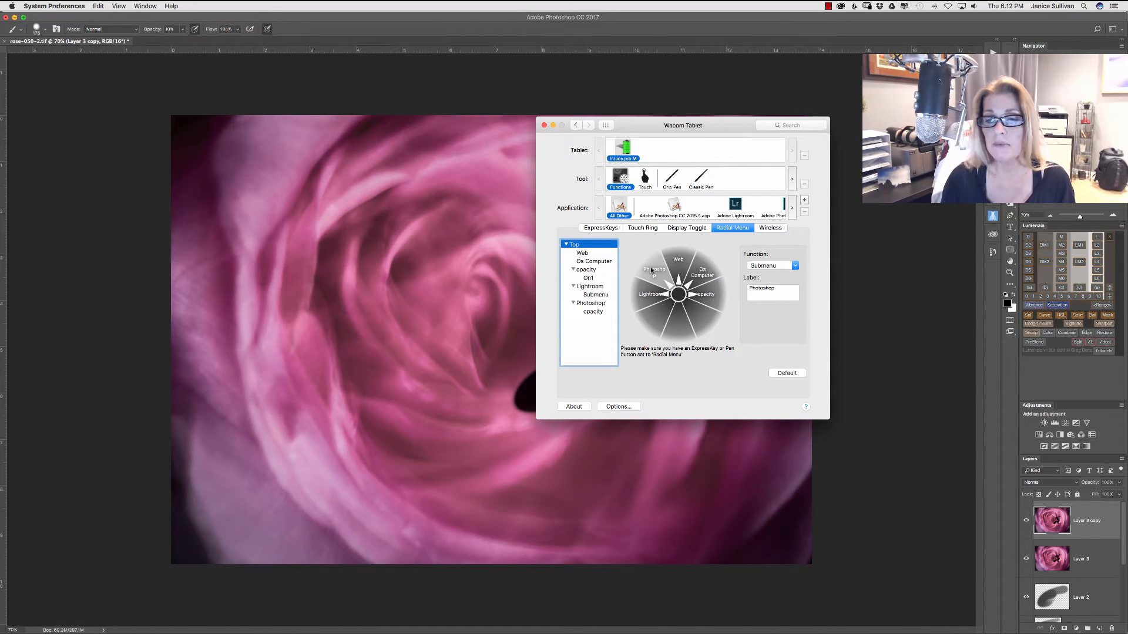
mouse_move(653, 272)
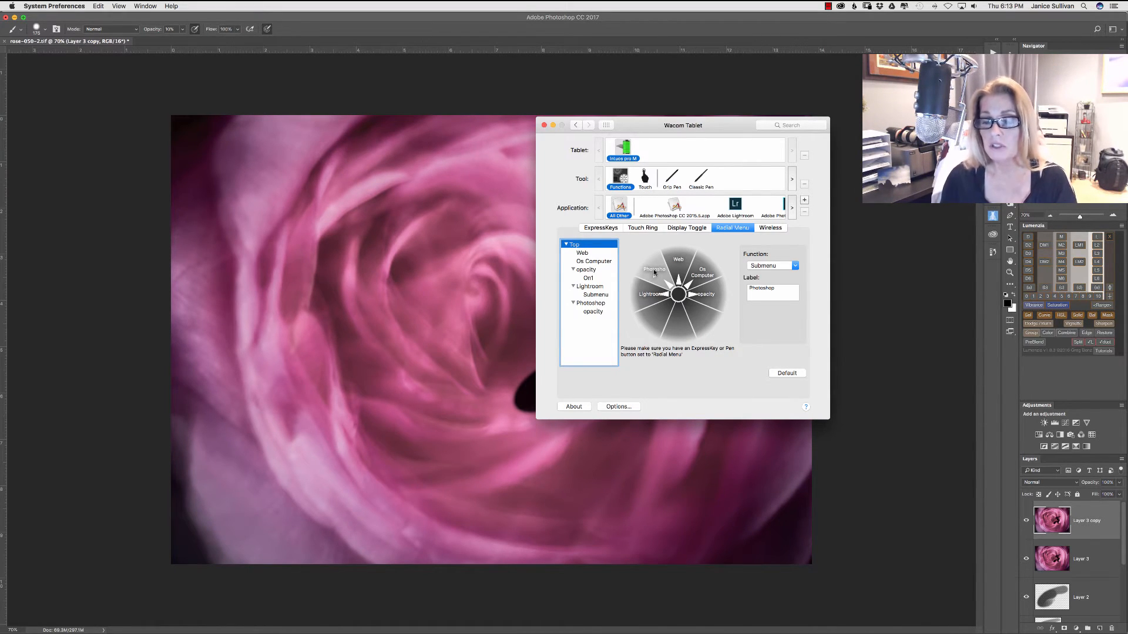
left_click(591, 304)
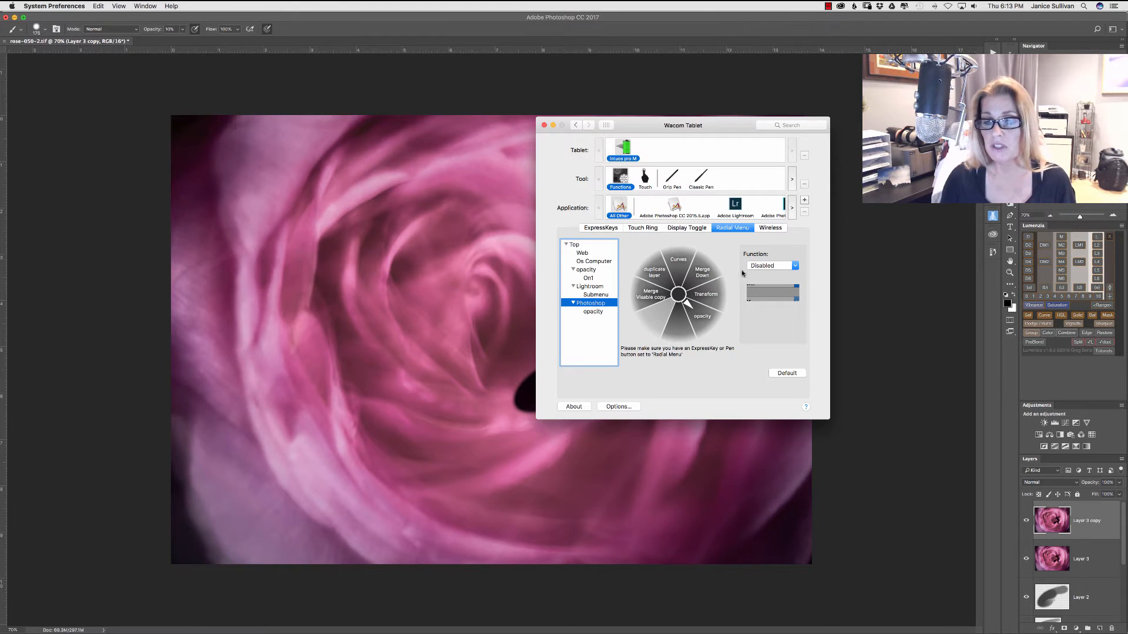
Assign Switch Applications to the empty slice in the Photoshop radial submenu
left_click(771, 266)
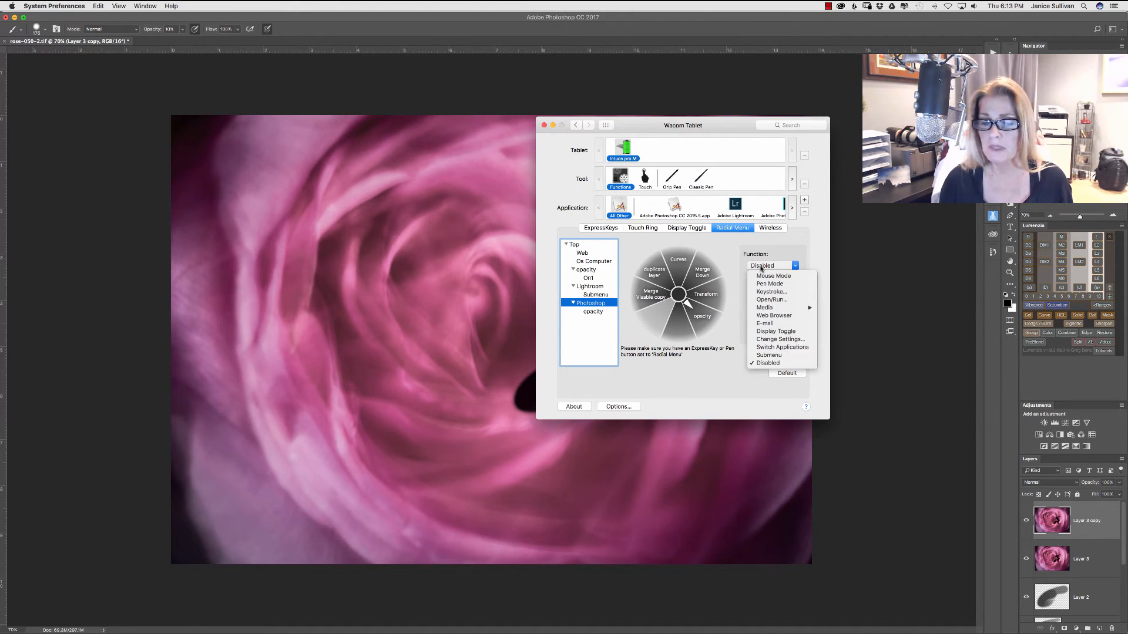
mouse_move(782, 347)
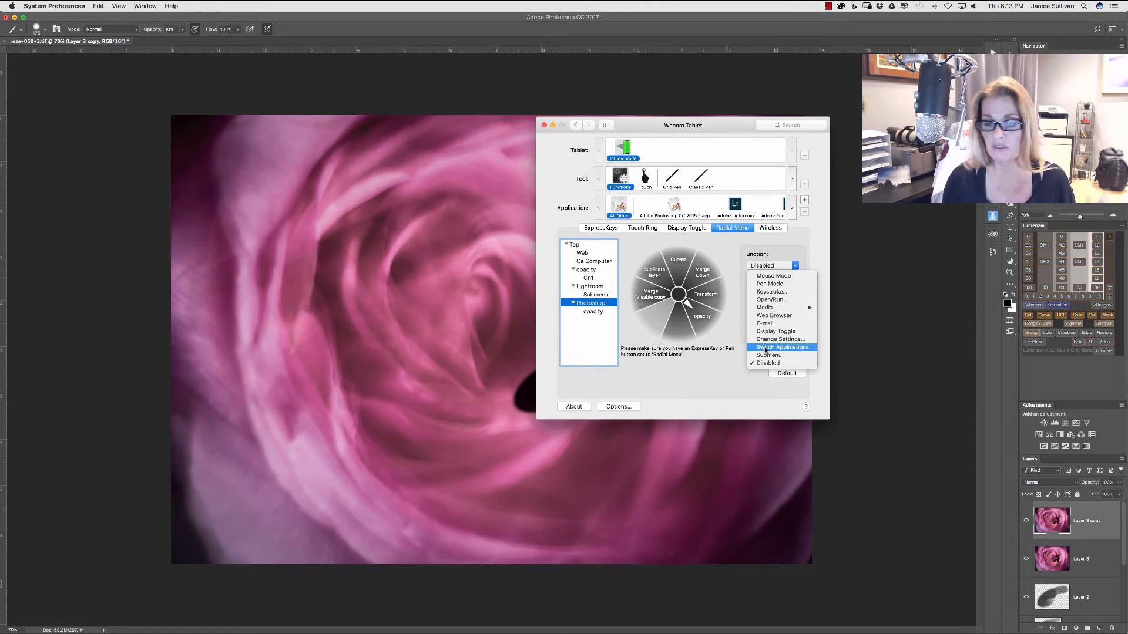
left_click(782, 347)
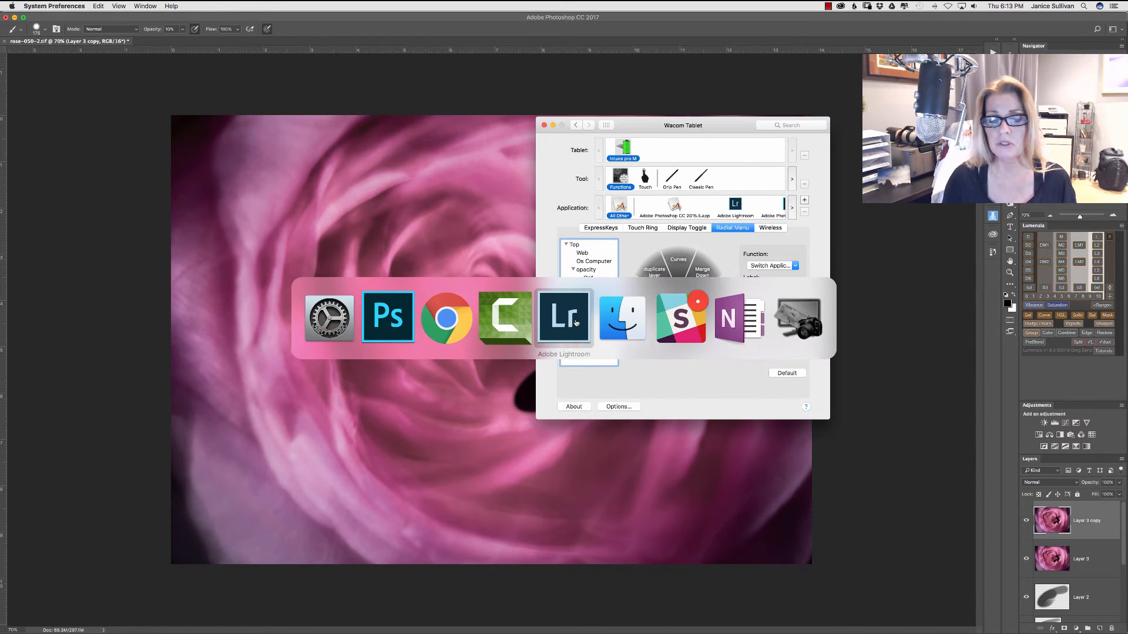
Switch to Lightroom's Develop module and select the radial wheel's opacity slice
left_click(564, 318)
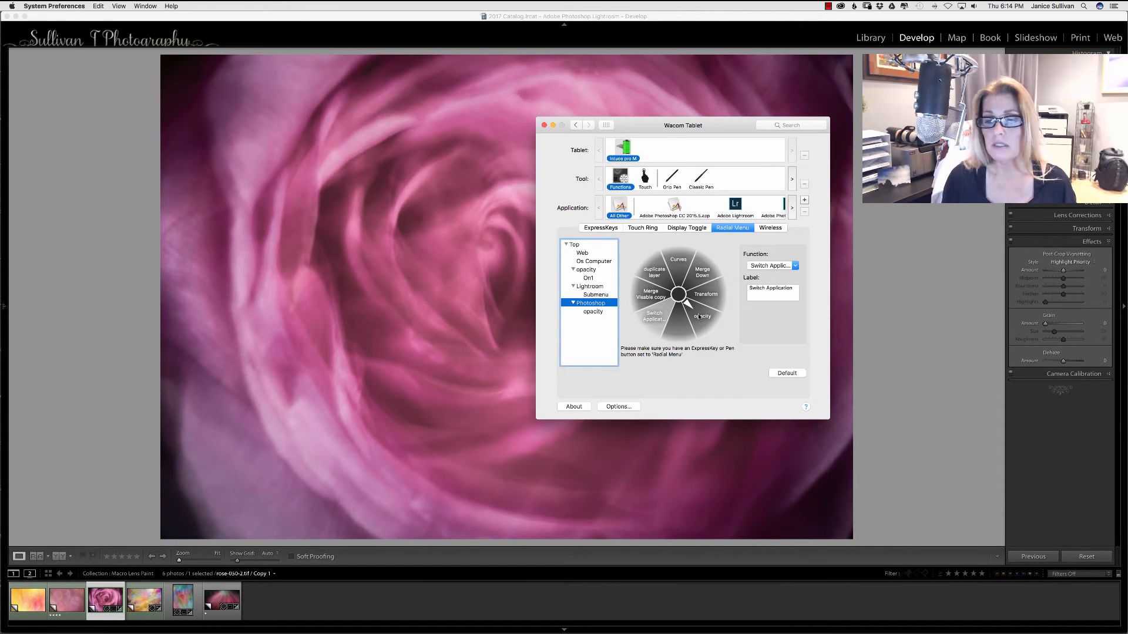
mouse_move(685, 302)
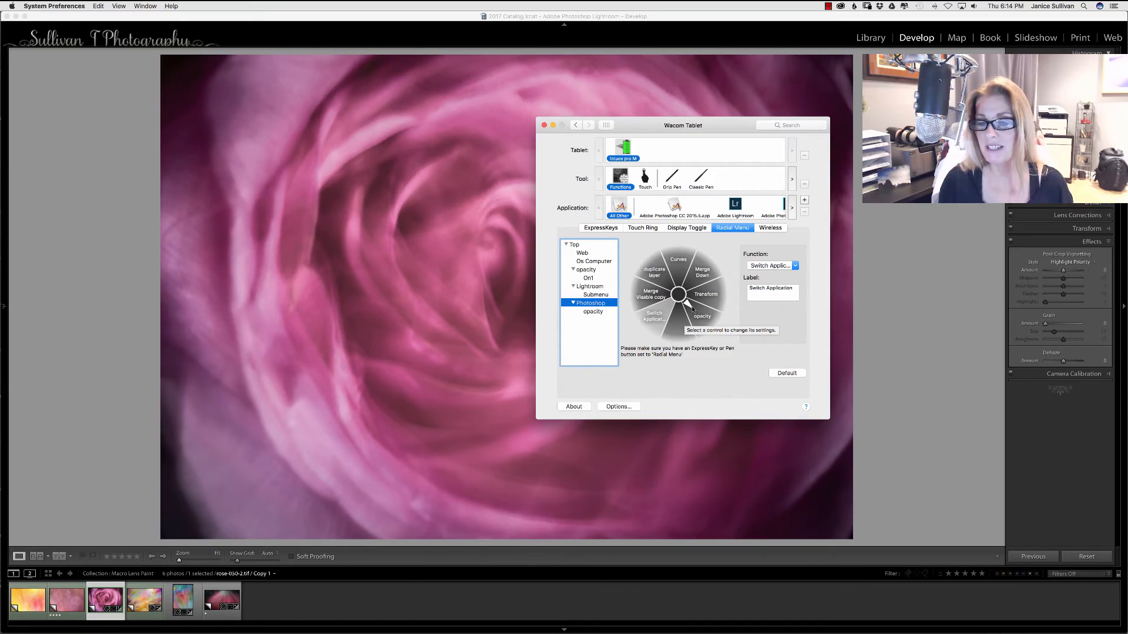
left_click(701, 317)
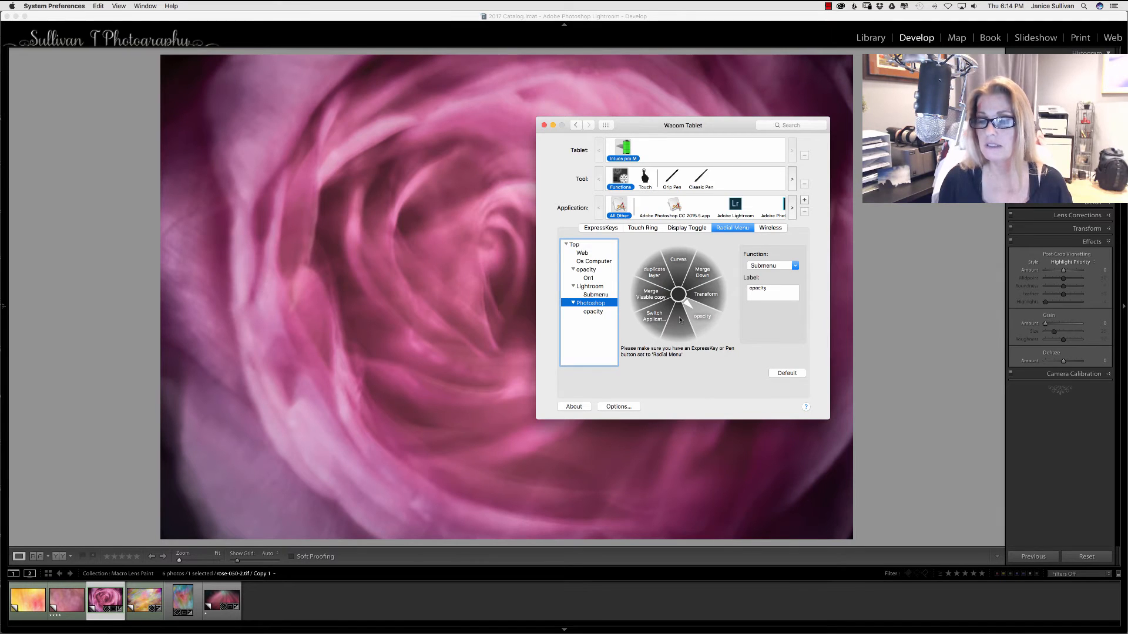
mouse_move(699, 316)
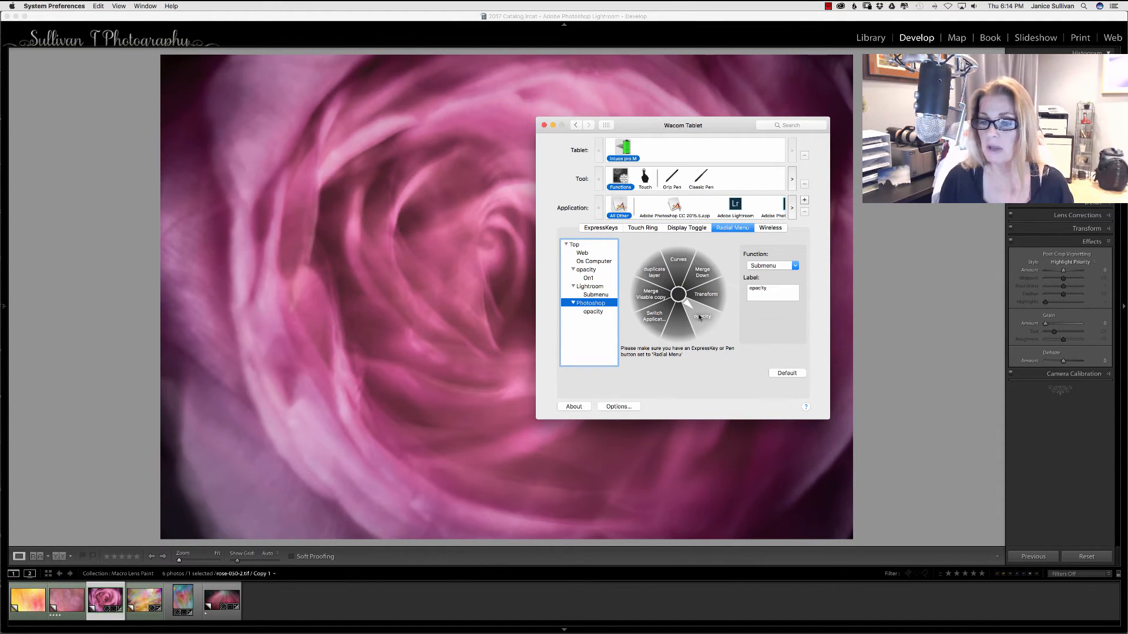
View the opacity submenu with opacity values 10, 50, 75 and 100
left_click(593, 312)
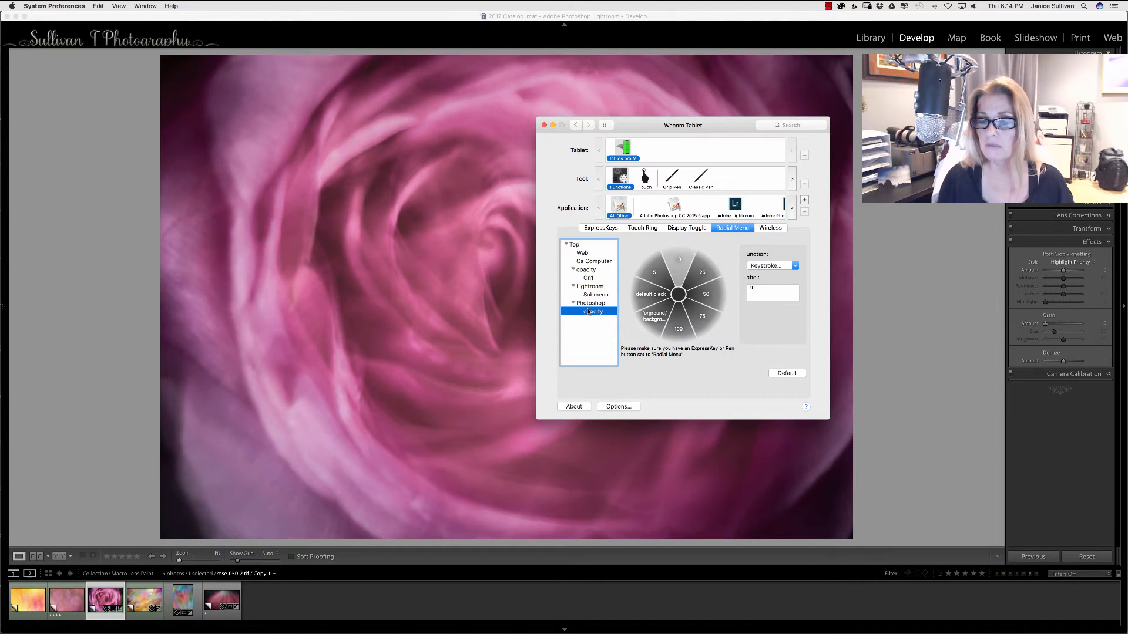
mouse_move(696, 259)
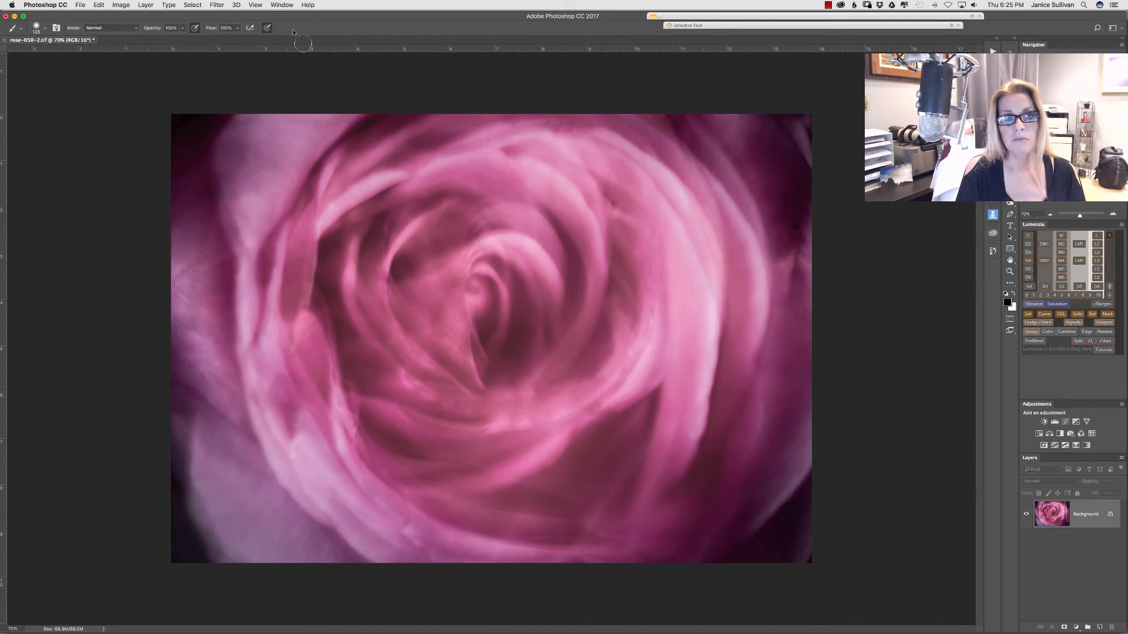
mouse_move(486, 286)
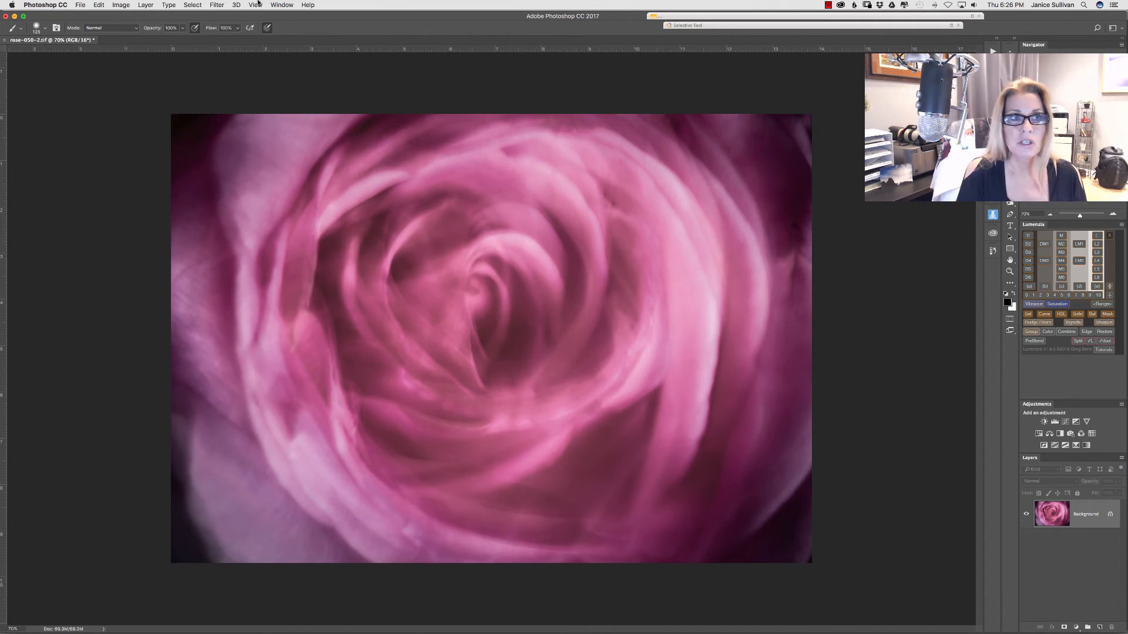
Show Photoshop's Brush panel with Transfer opacity and flow set to Pen Pressure
left_click(281, 5)
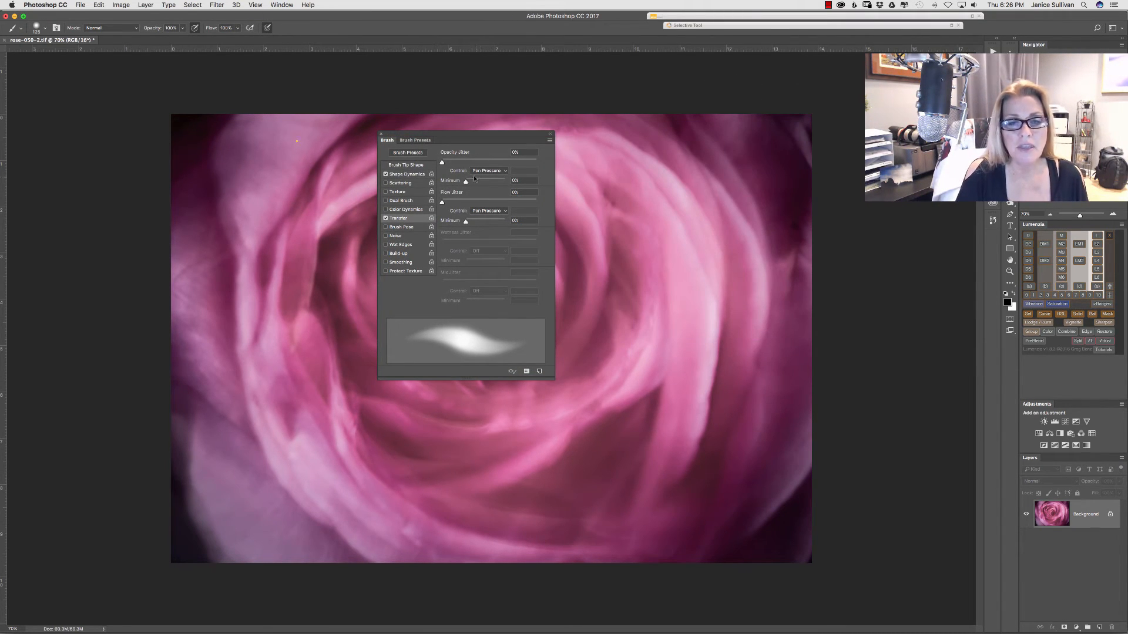
Paint dark test strokes on the rose and turn Opacity Jitter Control off
left_click_drag(301, 137, 626, 374)
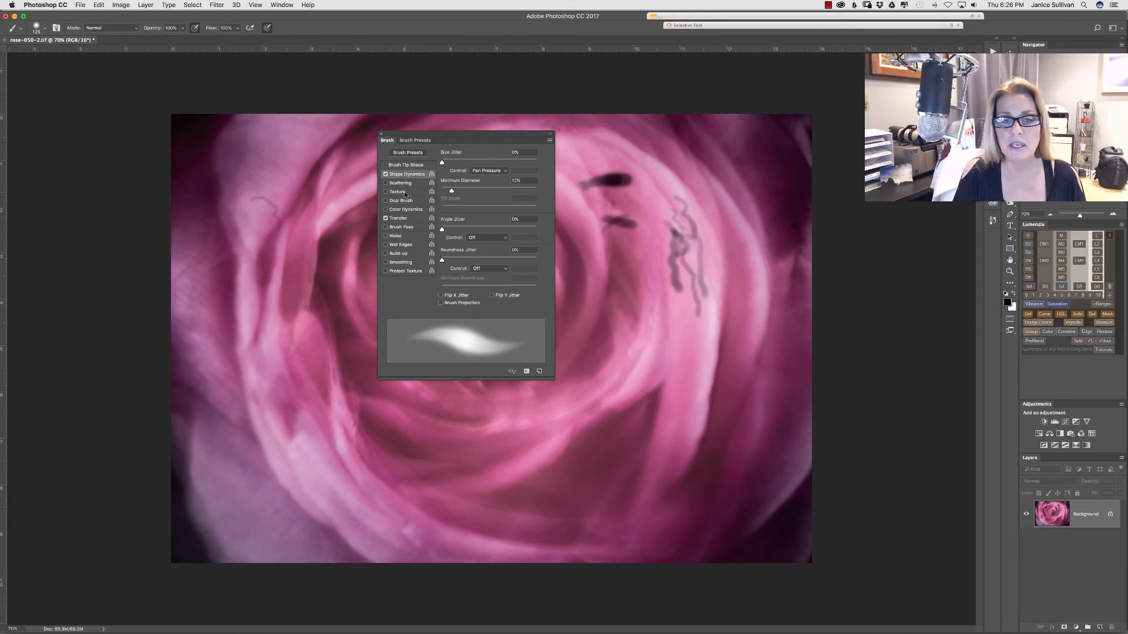
left_click(397, 218)
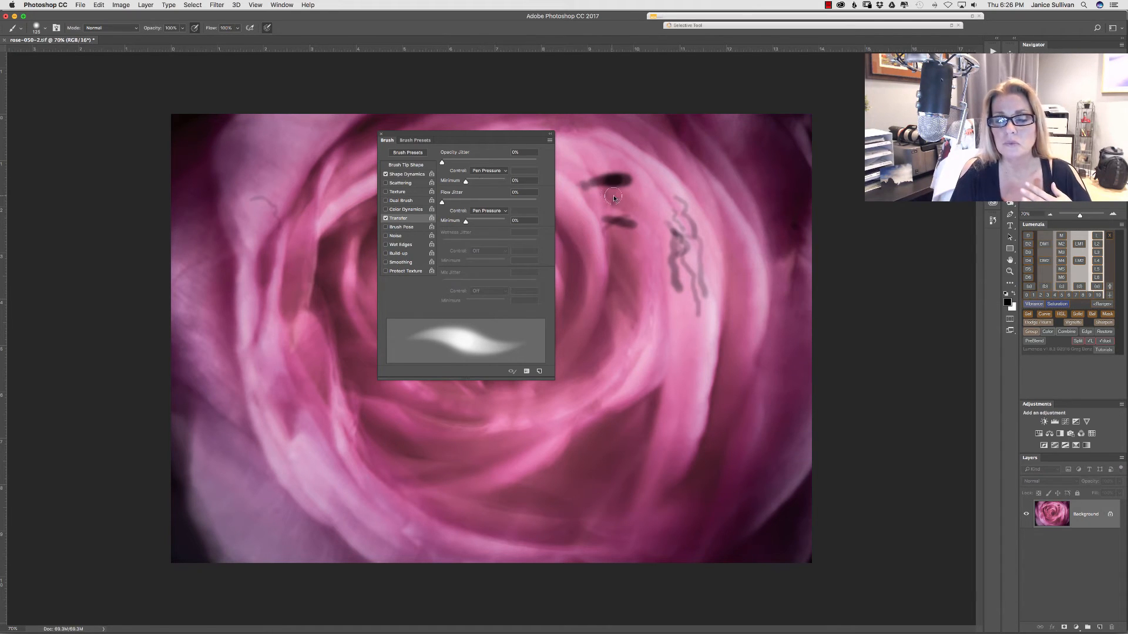
mouse_move(632, 209)
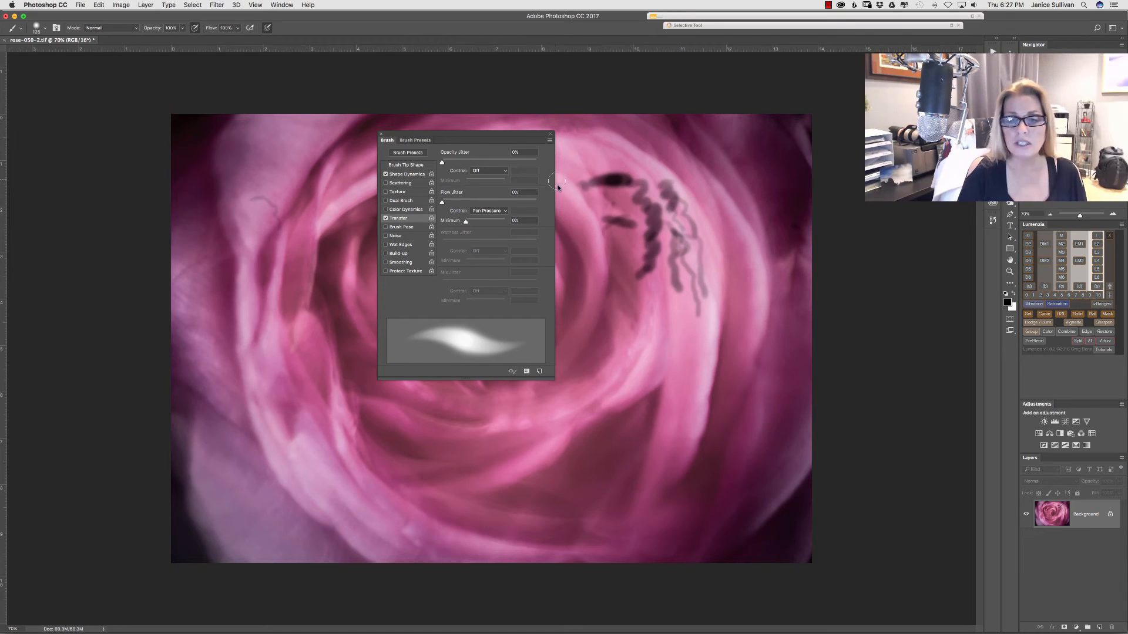
mouse_move(547, 260)
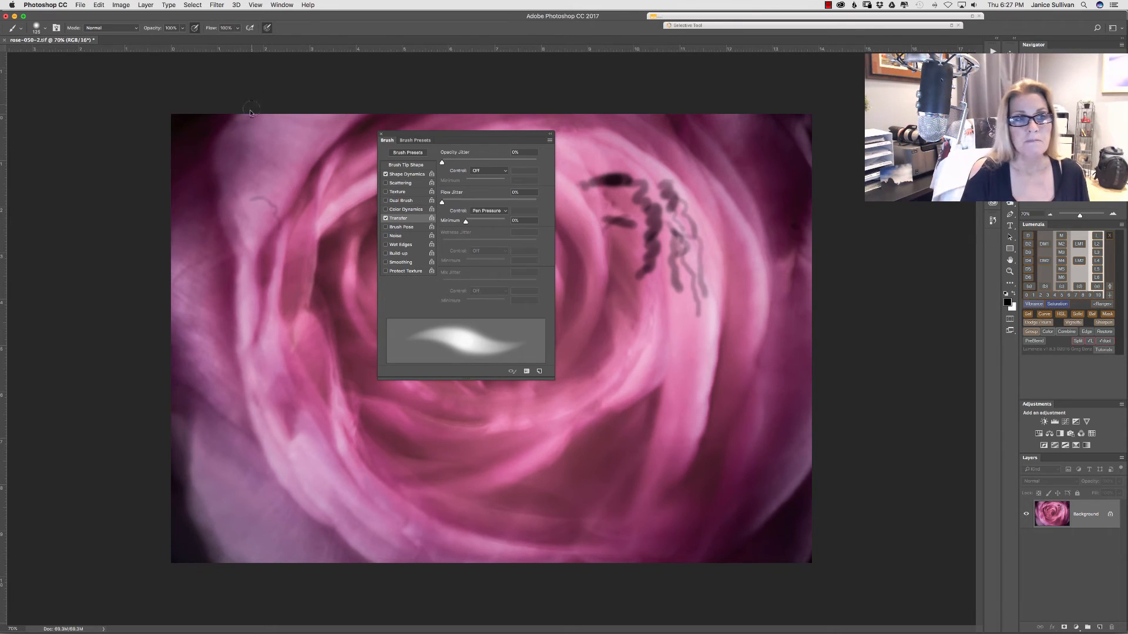
mouse_move(611, 288)
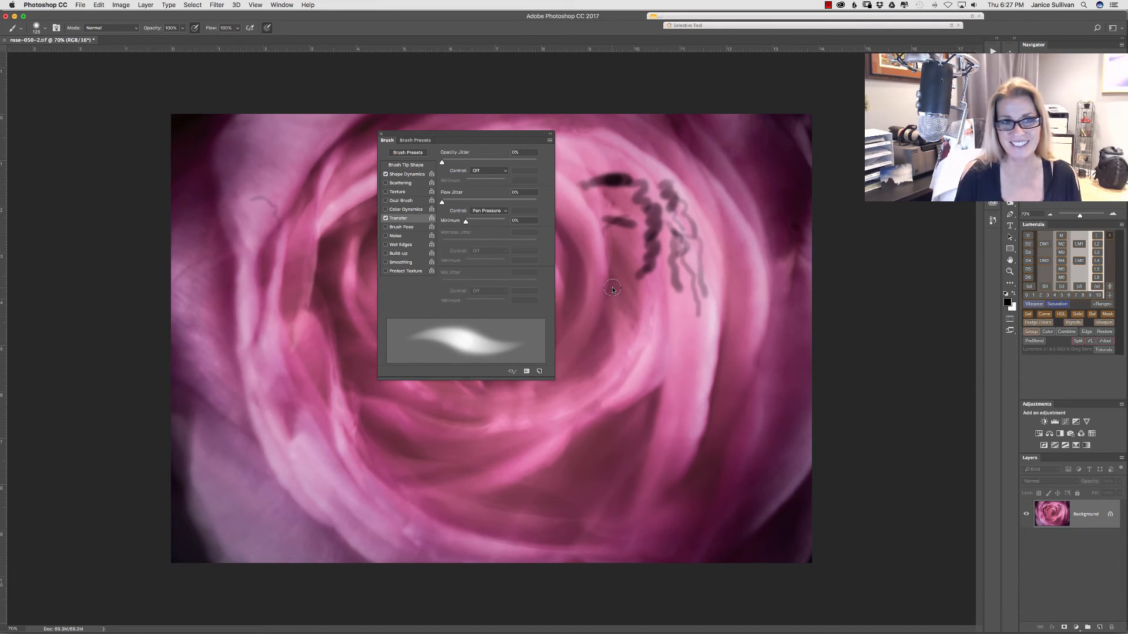
mouse_move(609, 287)
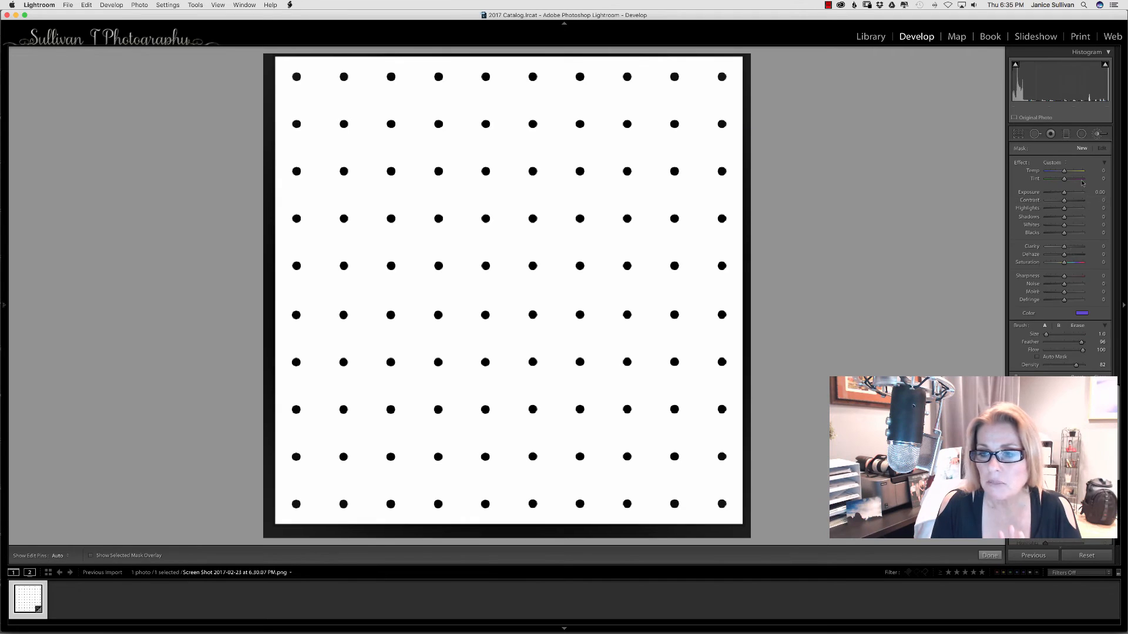
Prepare the Adjustment Brush on the dot-grid image with −4.00 exposure and red colour
left_click(1080, 312)
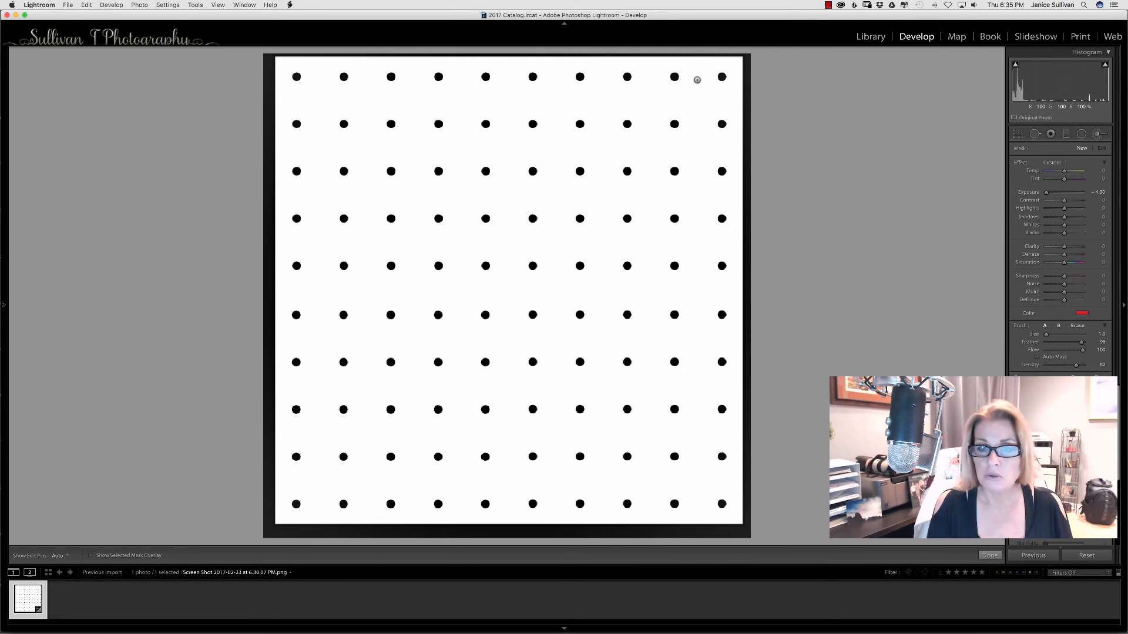
Brush a zigzag line across the top row's dots and back along the second row
left_click_drag(295, 77, 343, 77)
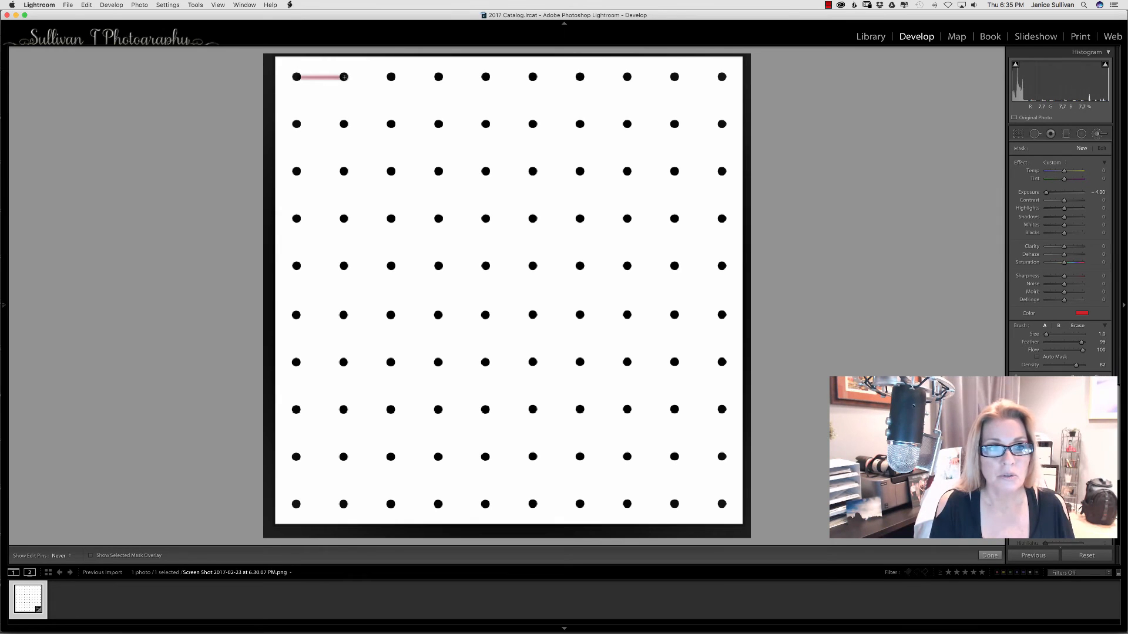
left_click_drag(344, 77, 390, 77)
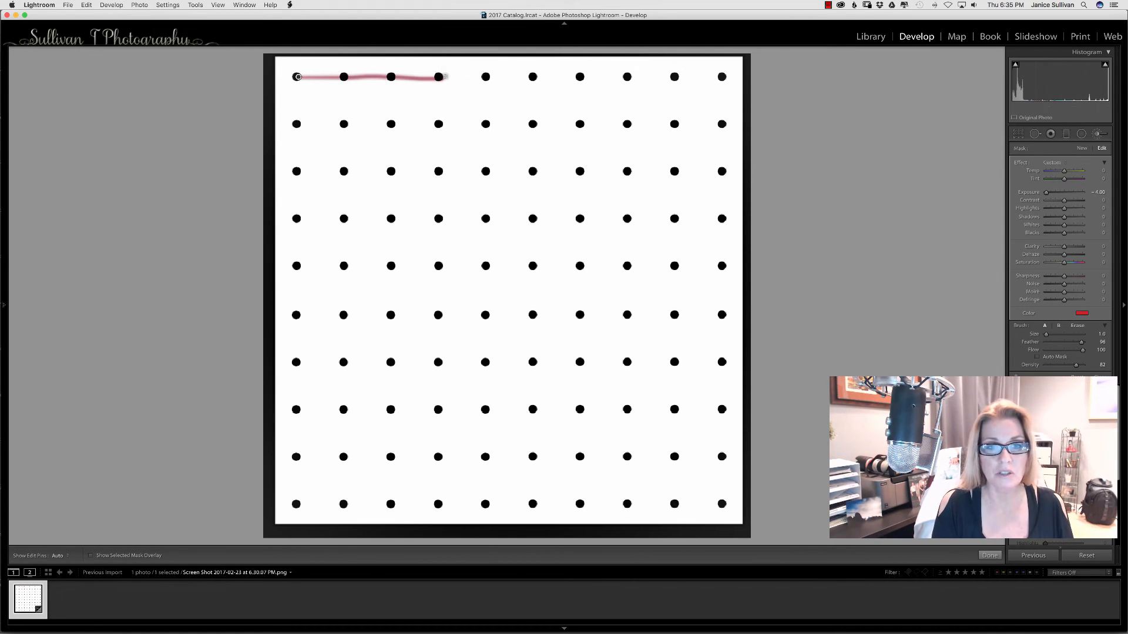
left_click_drag(446, 77, 486, 77)
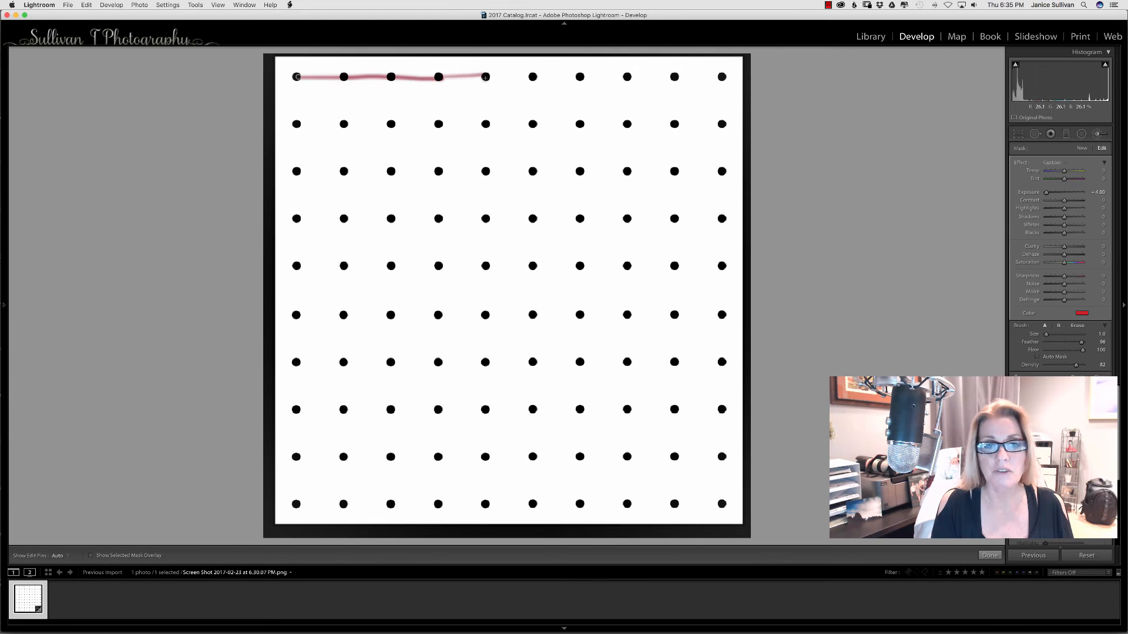
left_click_drag(486, 76, 583, 76)
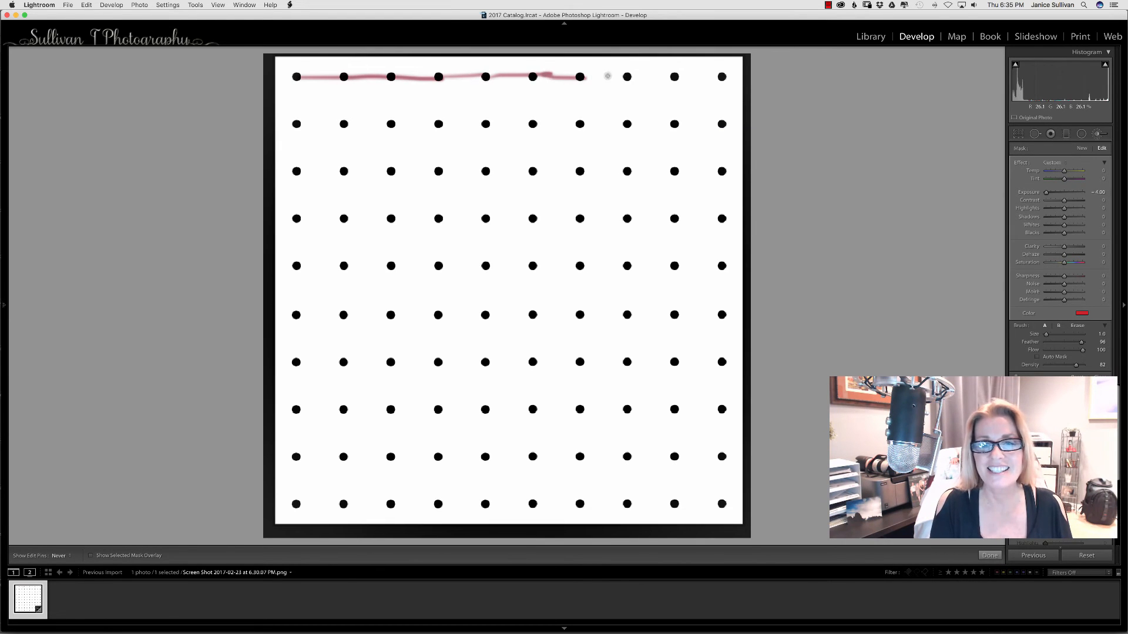
left_click_drag(582, 77, 625, 123)
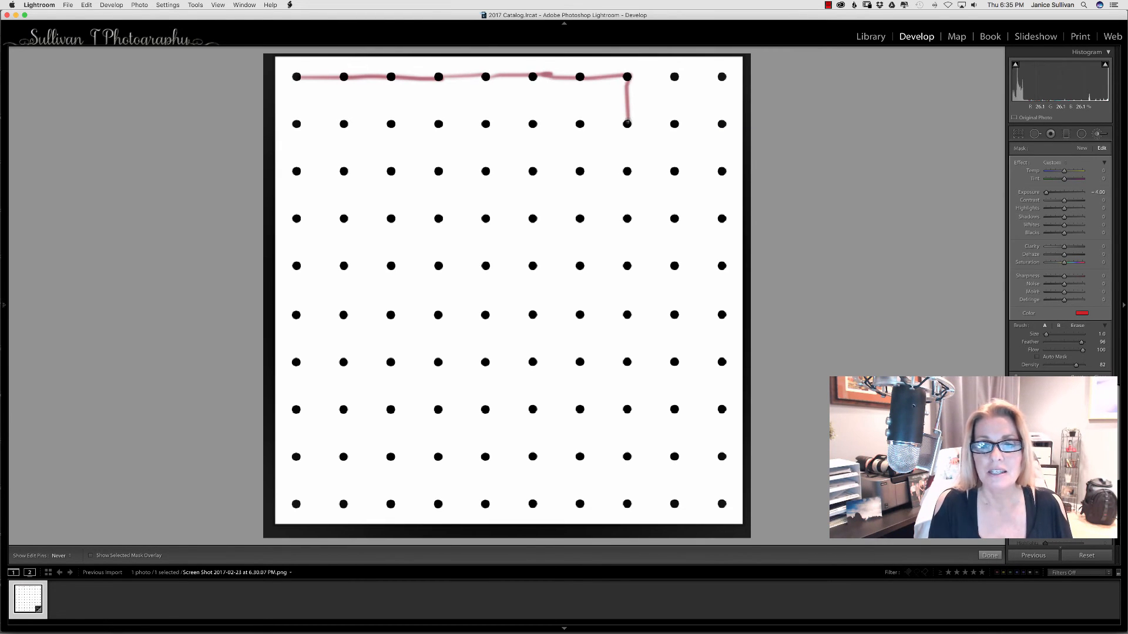
left_click_drag(626, 124, 529, 125)
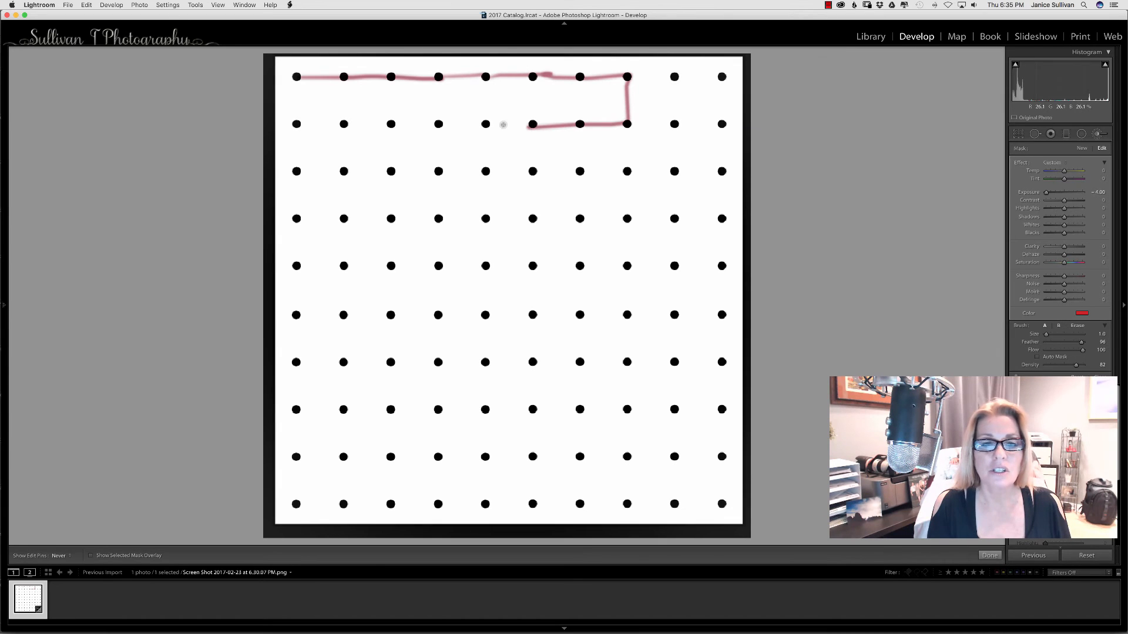
left_click_drag(528, 124, 403, 124)
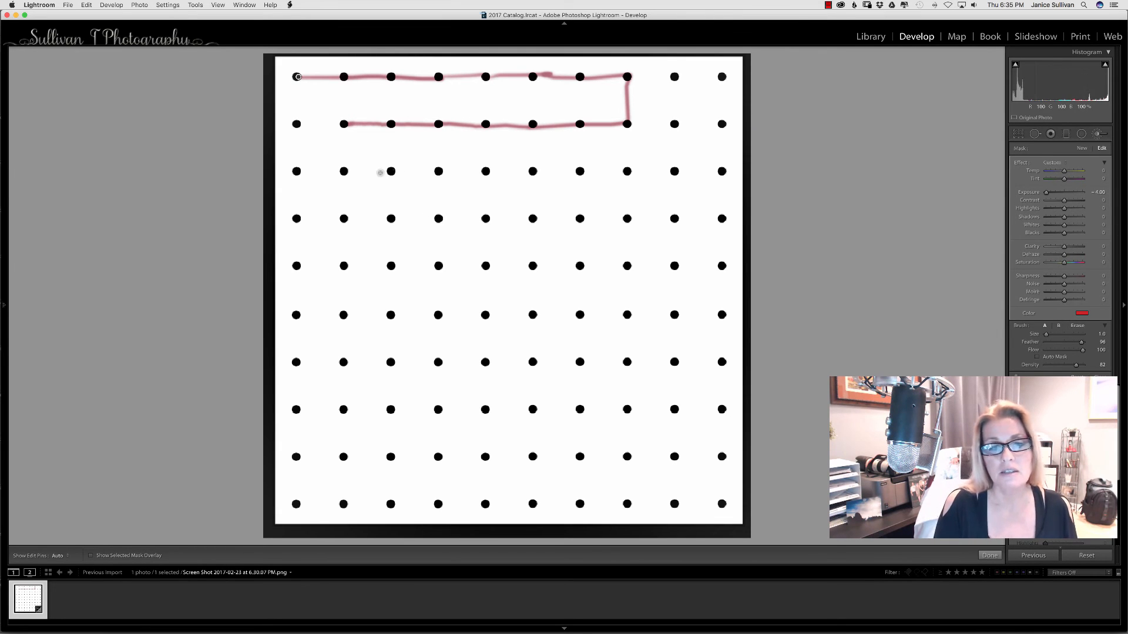
left_click(57, 555)
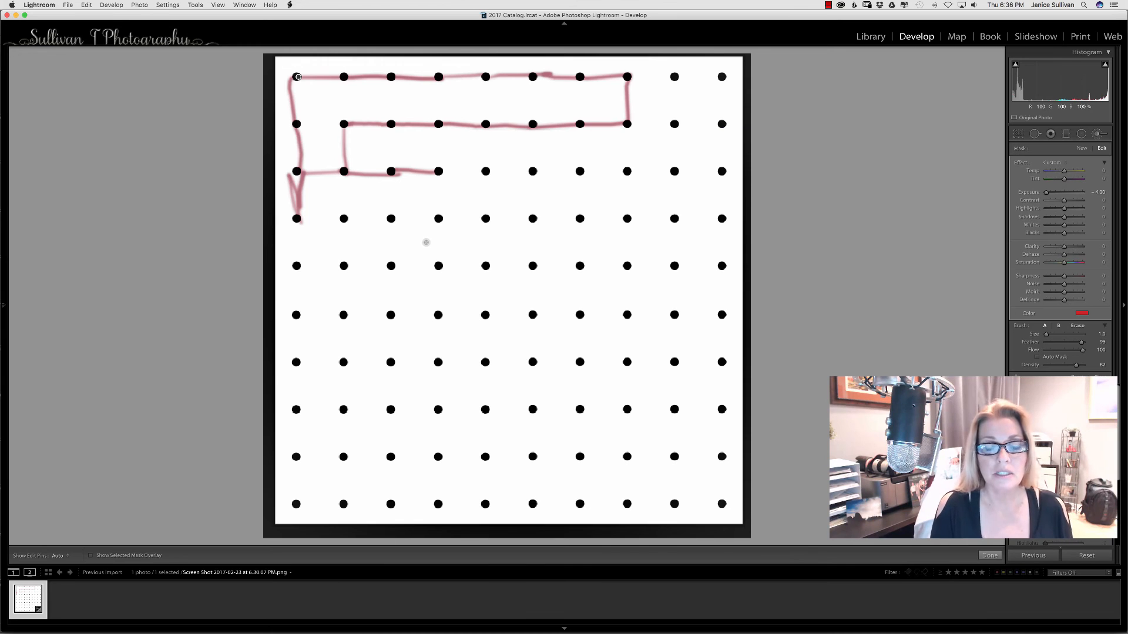
Handwrite a first name and surname, then sketch an X and a vertical stroke
left_click_drag(424, 241, 410, 281)
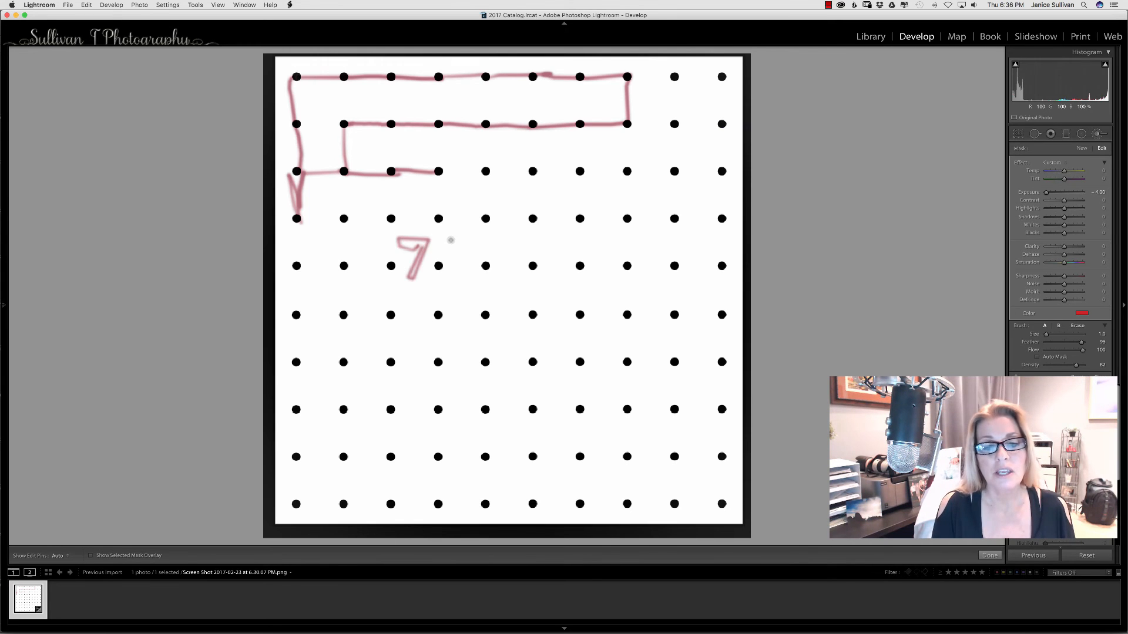
left_click_drag(438, 243, 529, 244)
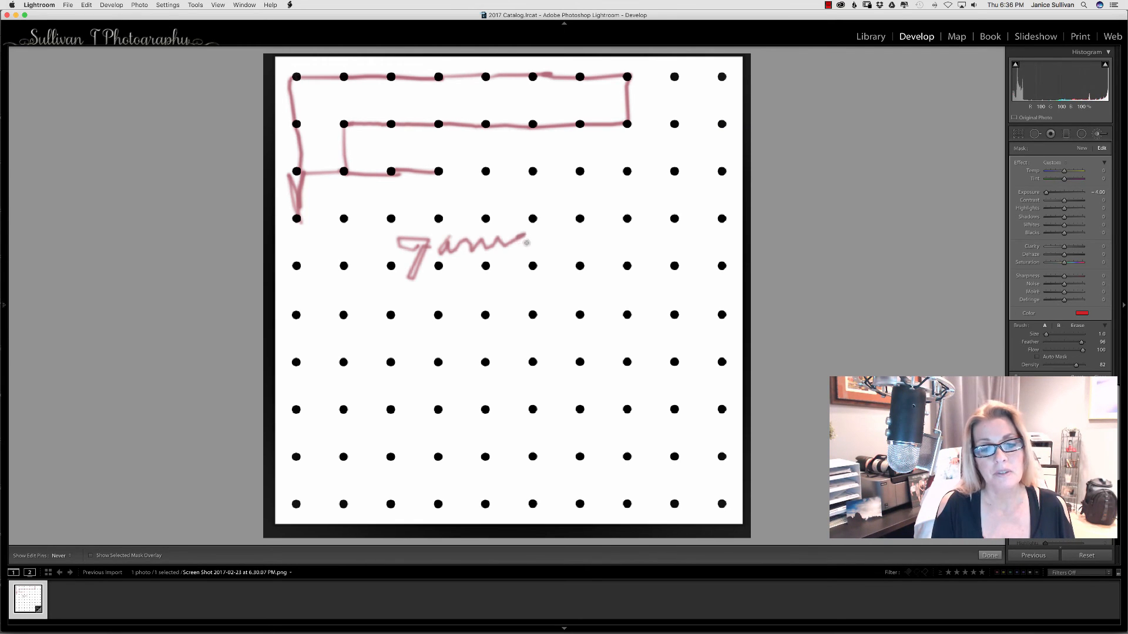
left_click_drag(503, 241, 564, 238)
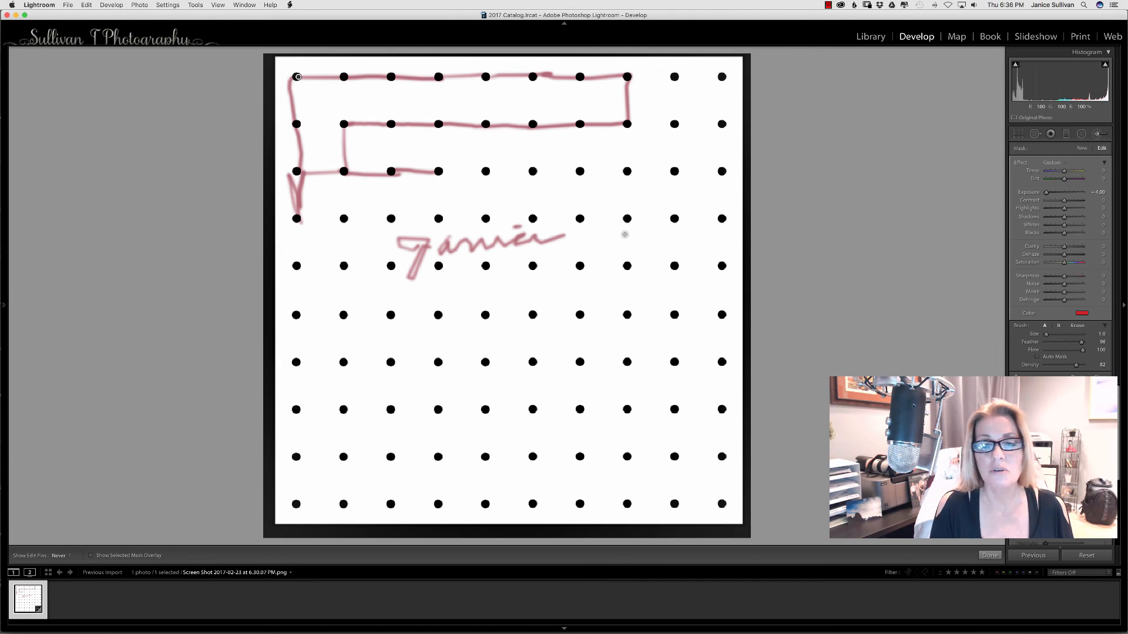
left_click_drag(583, 230, 740, 244)
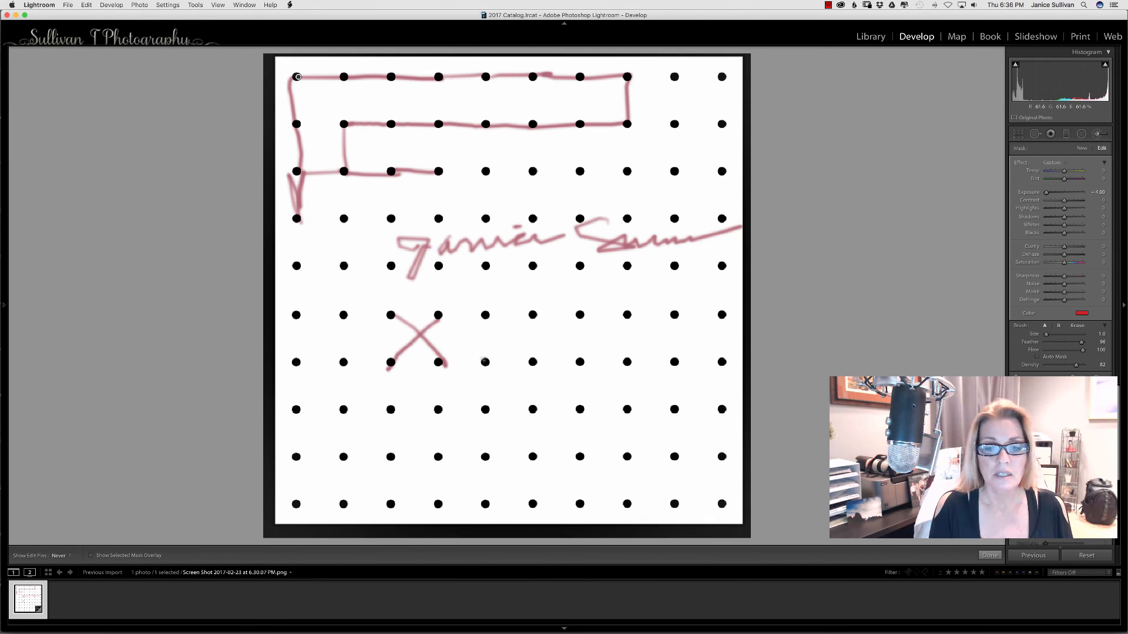
left_click_drag(486, 315, 485, 362)
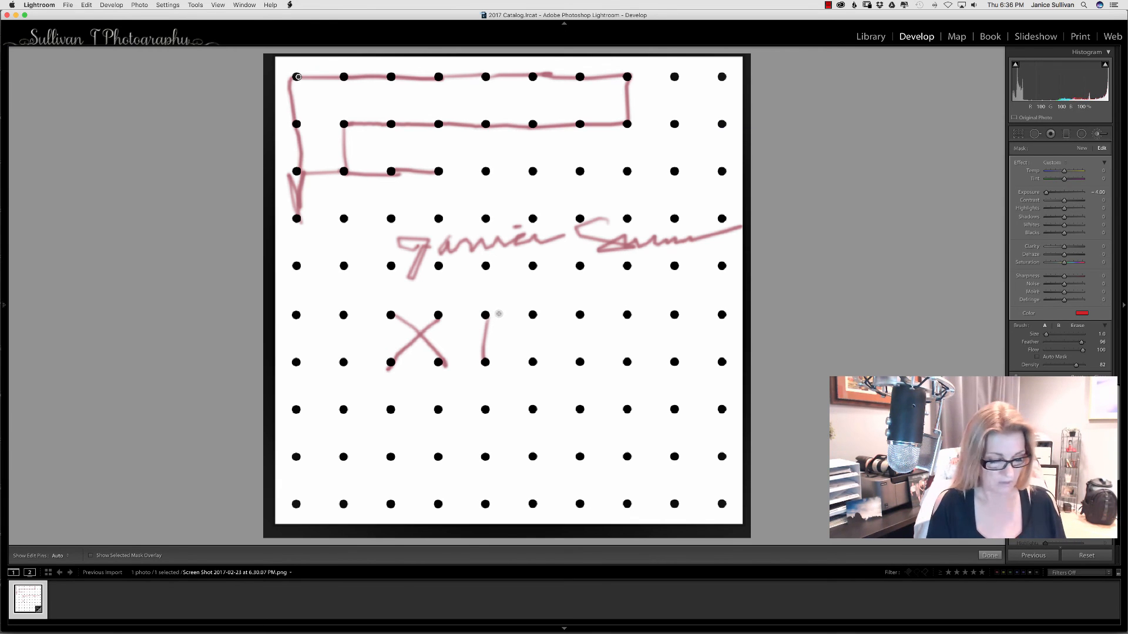
mouse_move(489, 330)
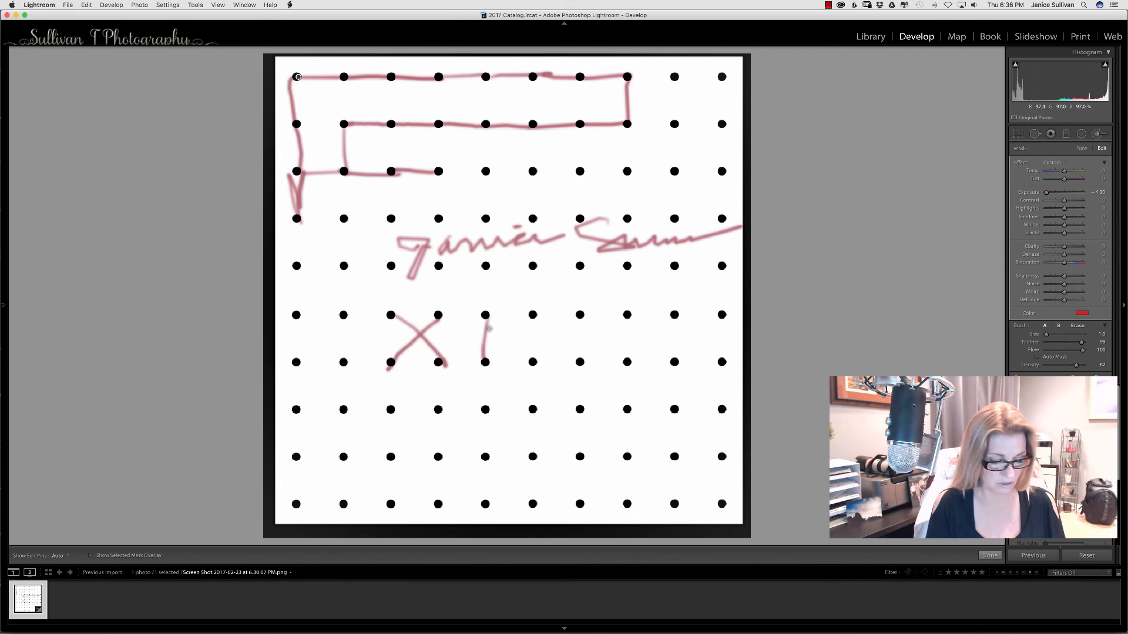